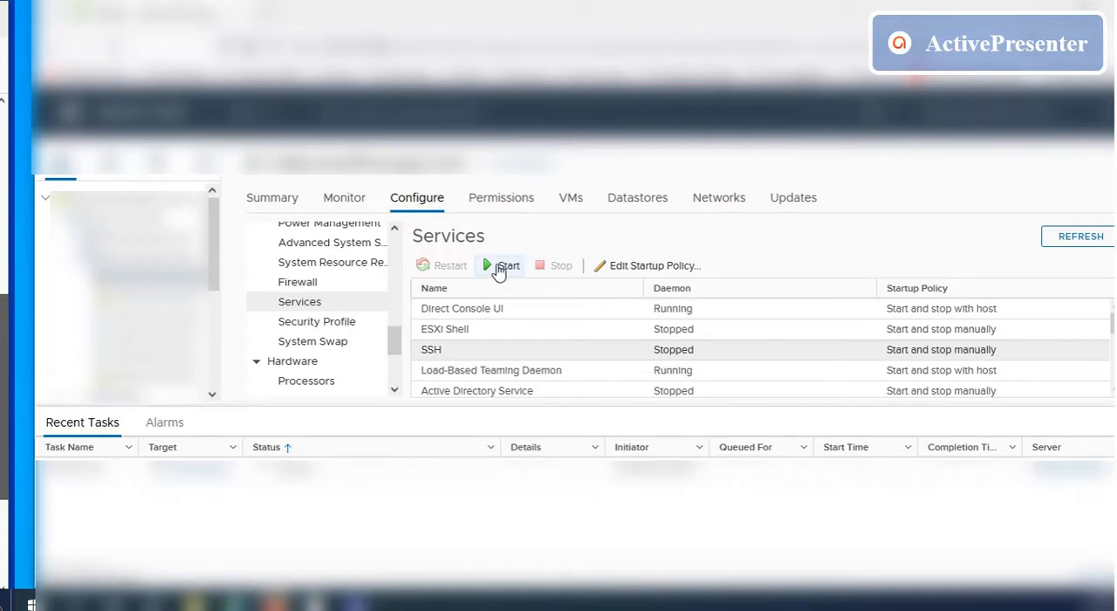
Start the SSH service on the host from its Services settings.
click(503, 266)
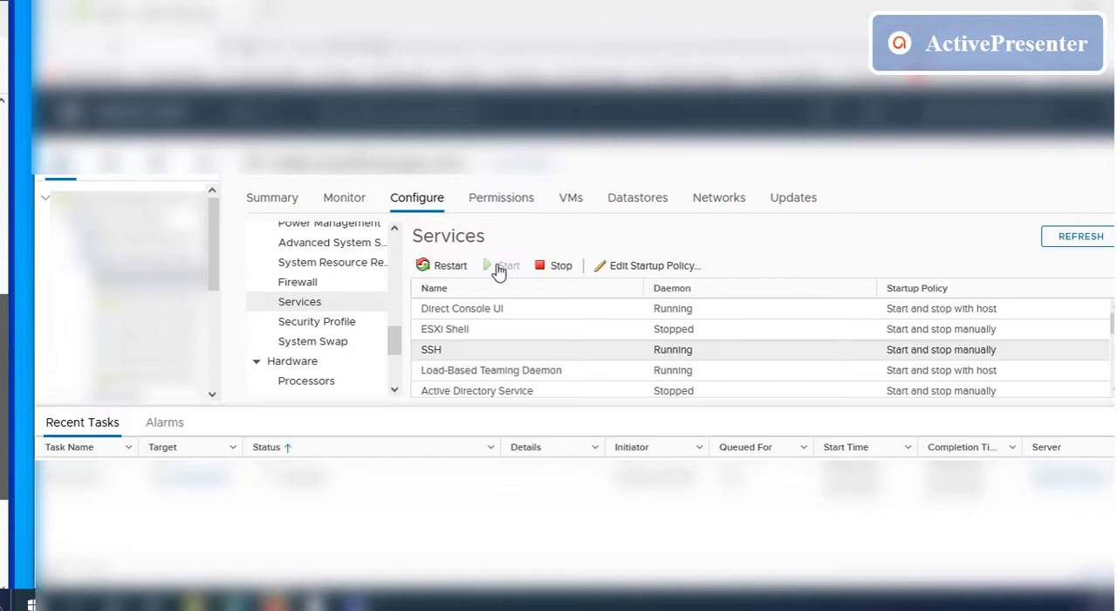
mouse_move(632, 354)
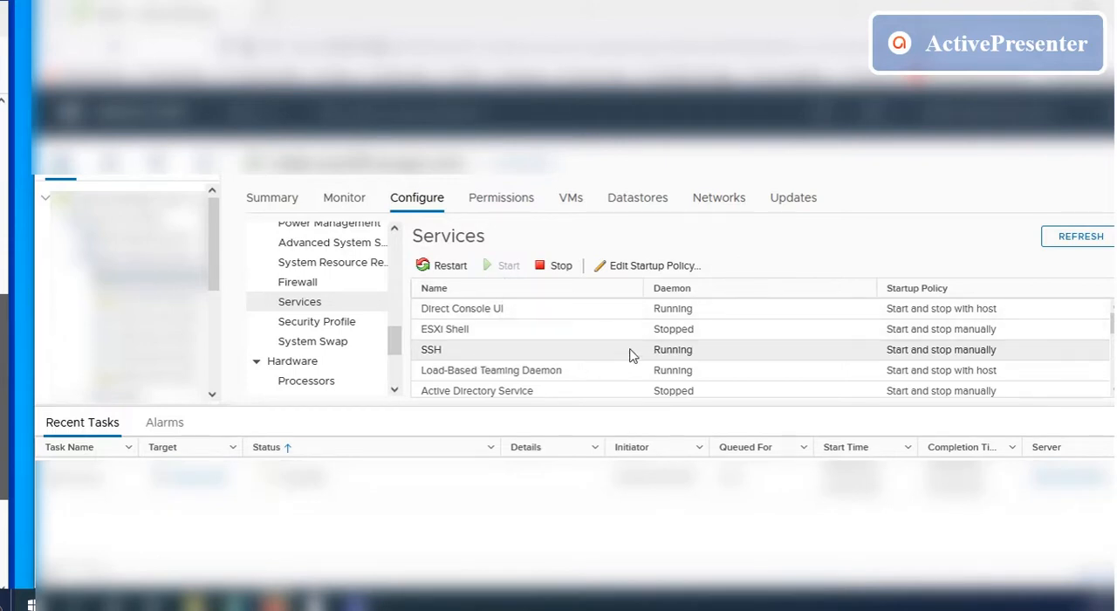
mouse_move(496, 312)
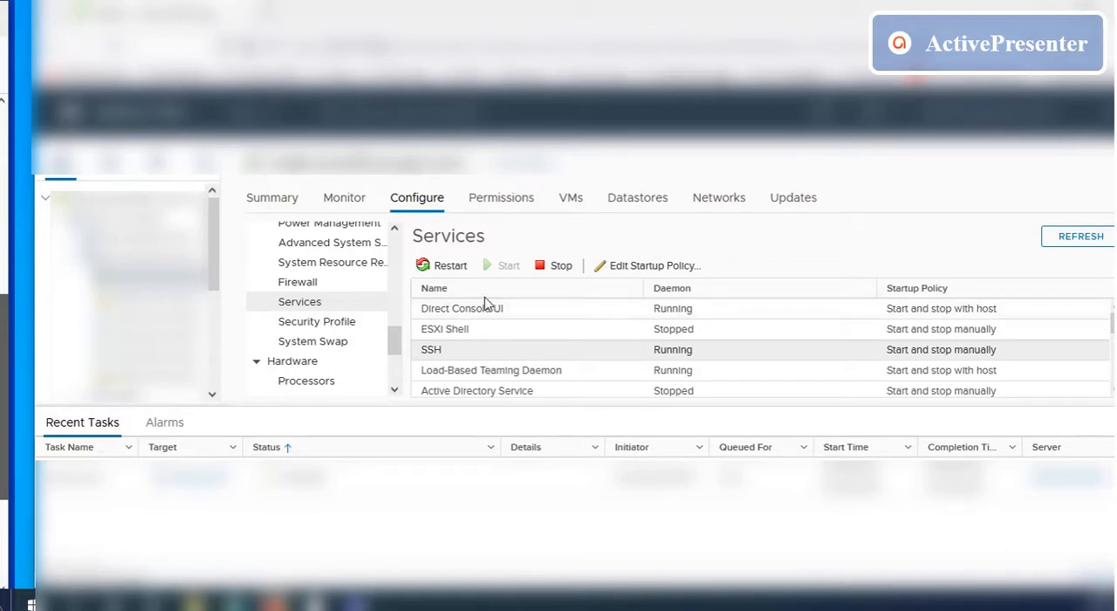
mouse_move(475, 289)
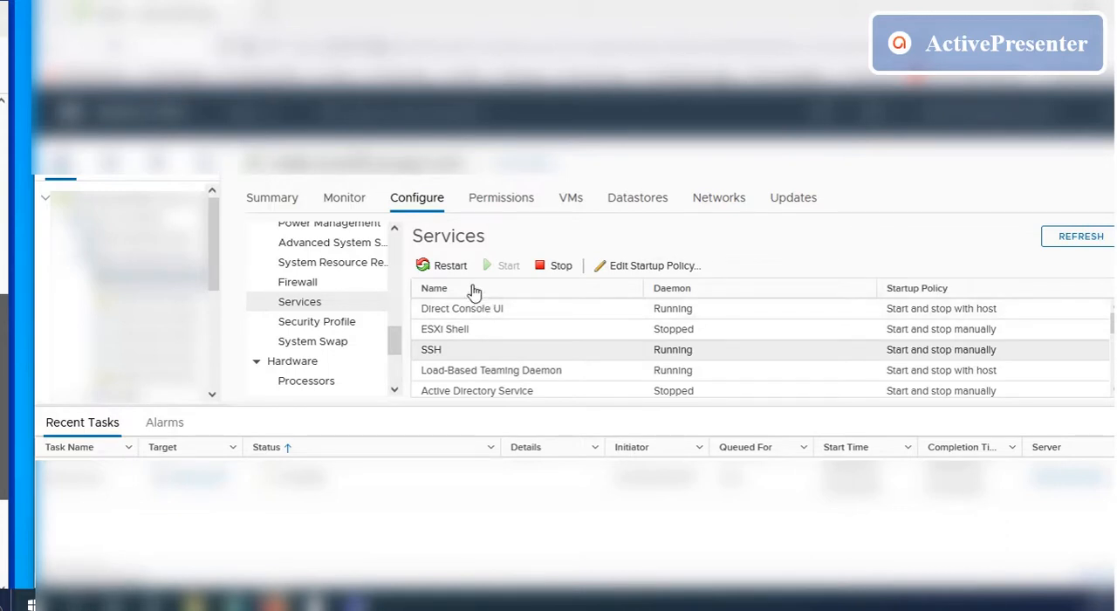
mouse_move(450, 265)
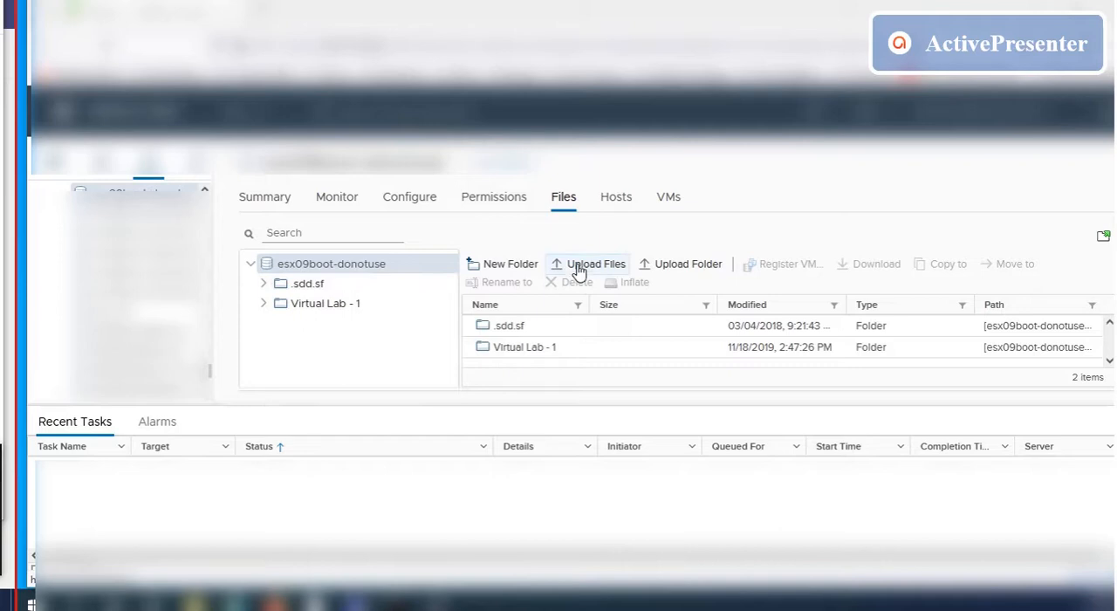
mouse_move(597, 272)
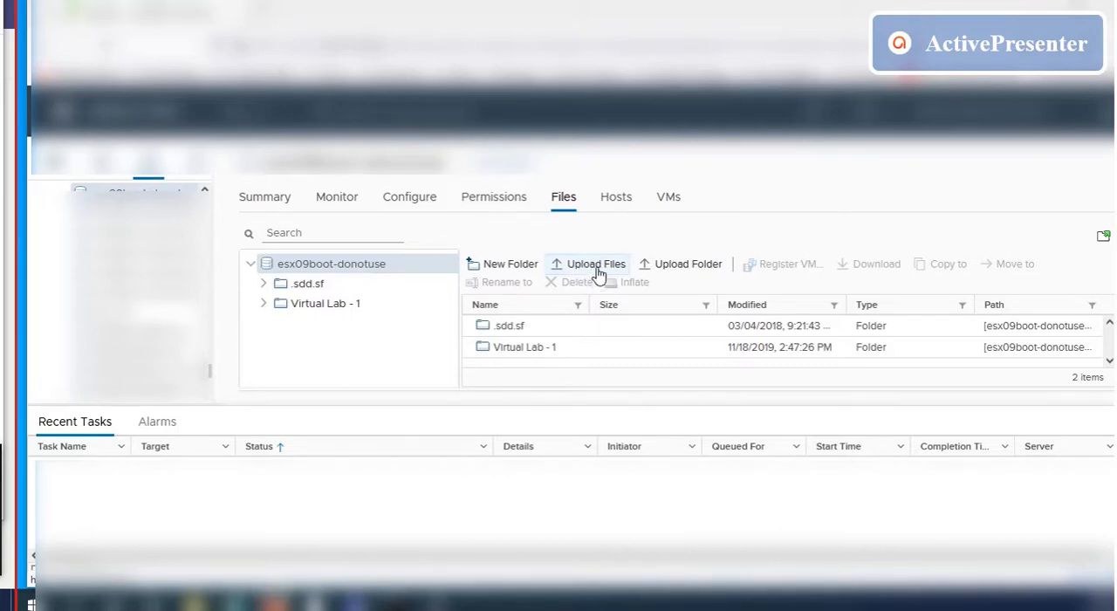
Upload VMware-ESXi-6.7.0-17700523-Custom-Cisco-6.7.3.1-Bundle.zip to the esx09boot-donotuse datastore.
click(595, 264)
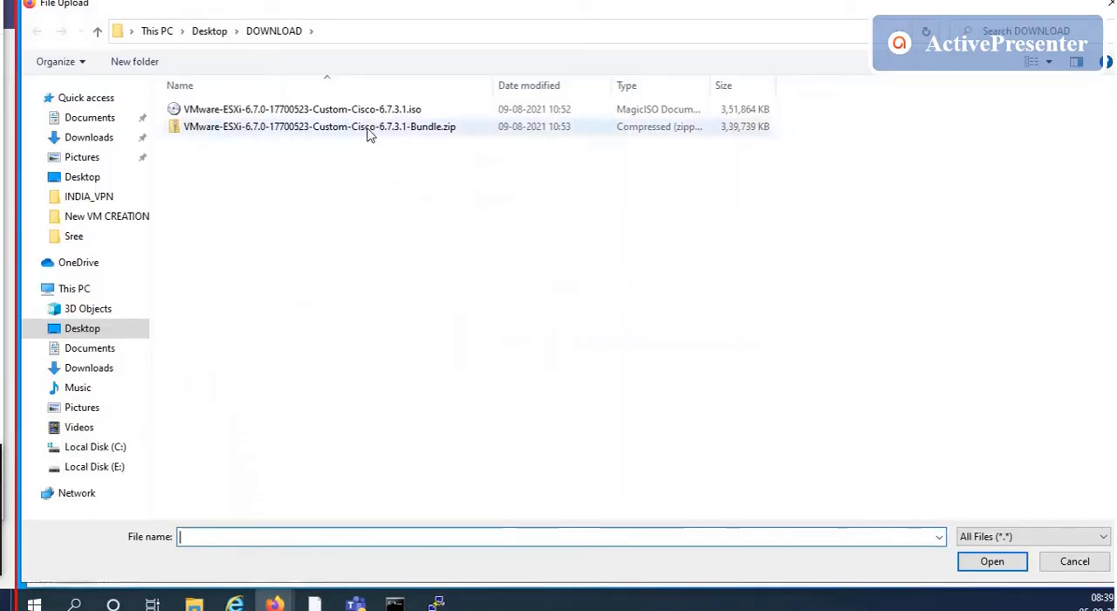
click(318, 126)
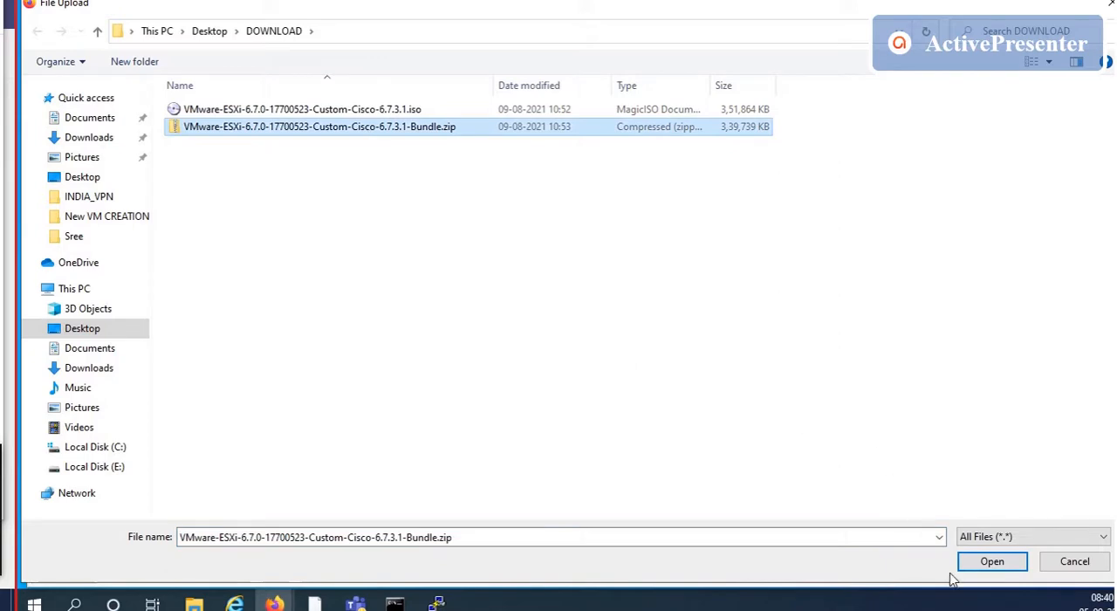
click(991, 562)
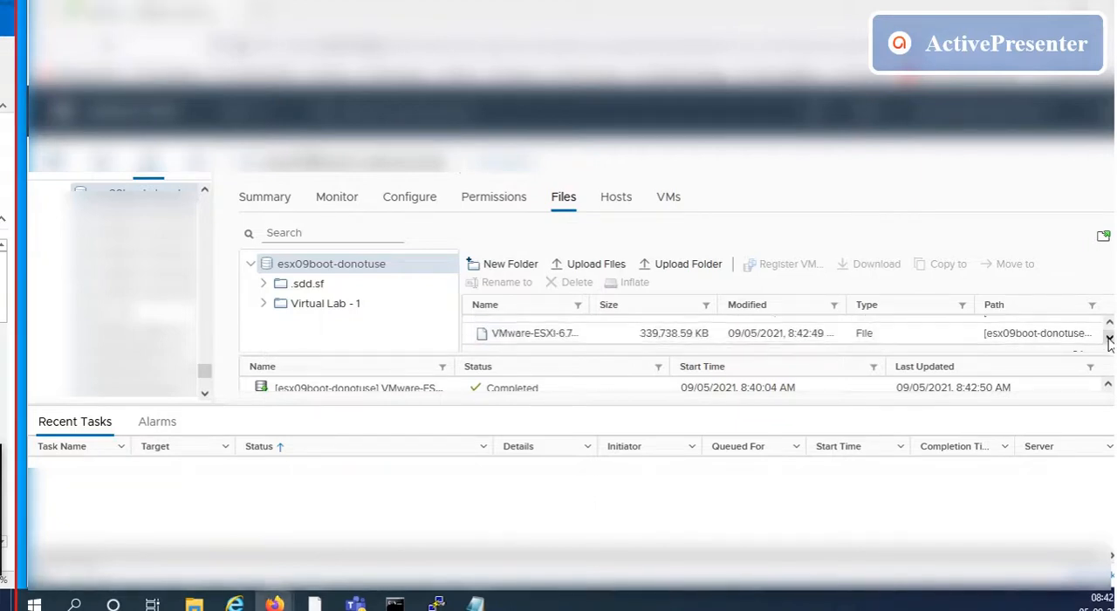
mouse_move(594, 310)
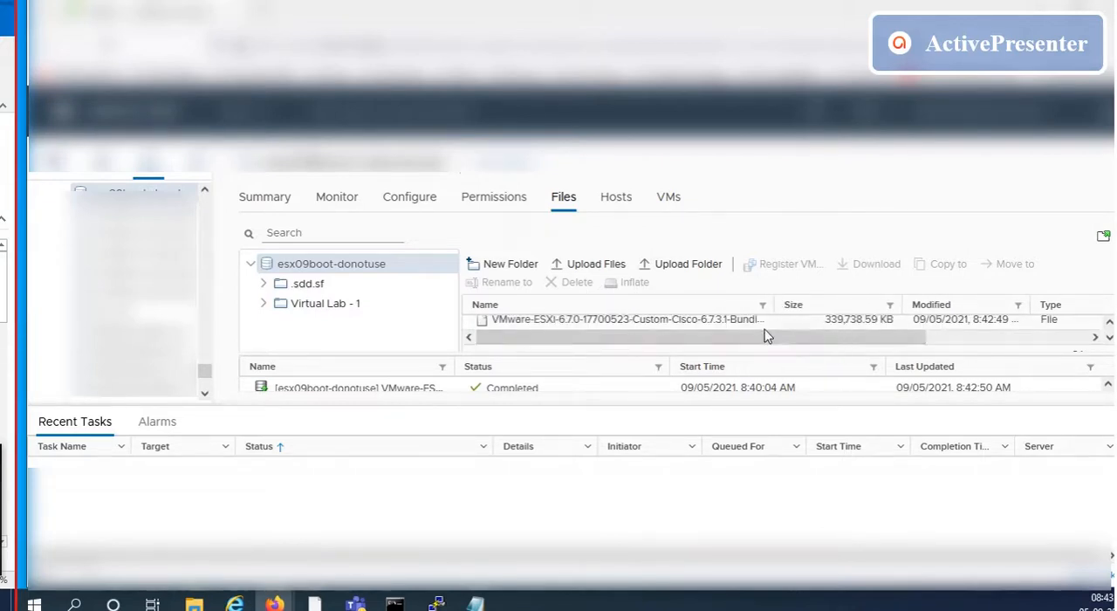
mouse_move(781, 356)
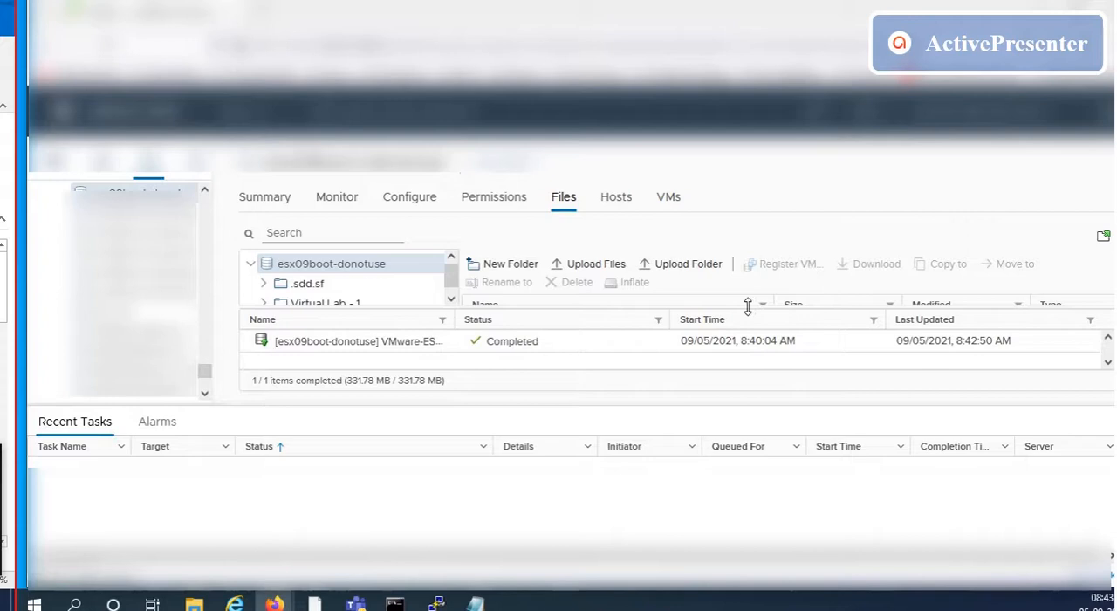
mouse_move(747, 316)
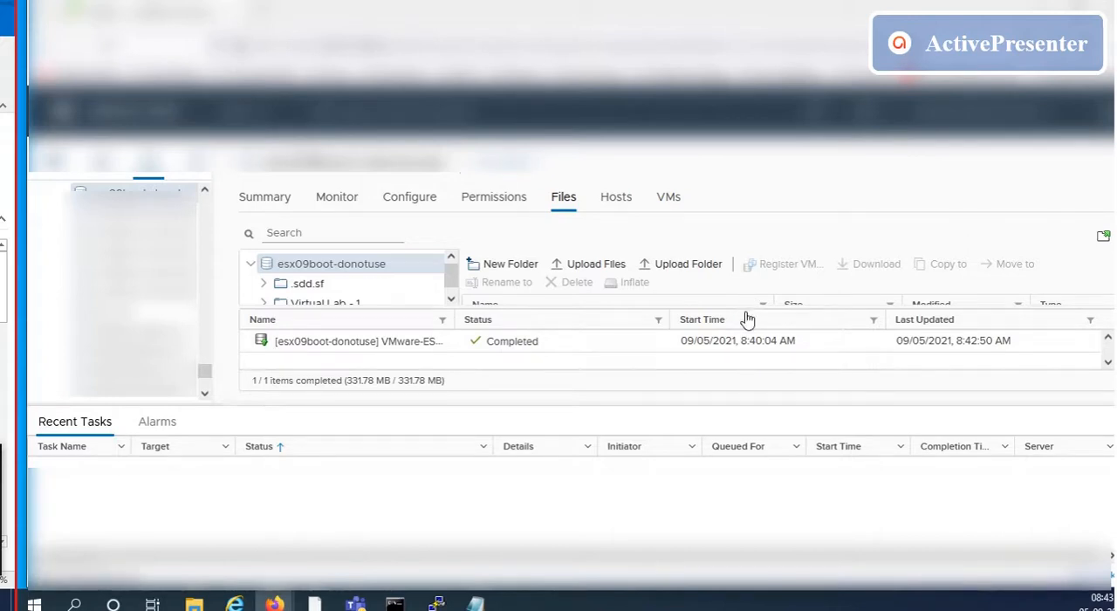
mouse_move(855, 293)
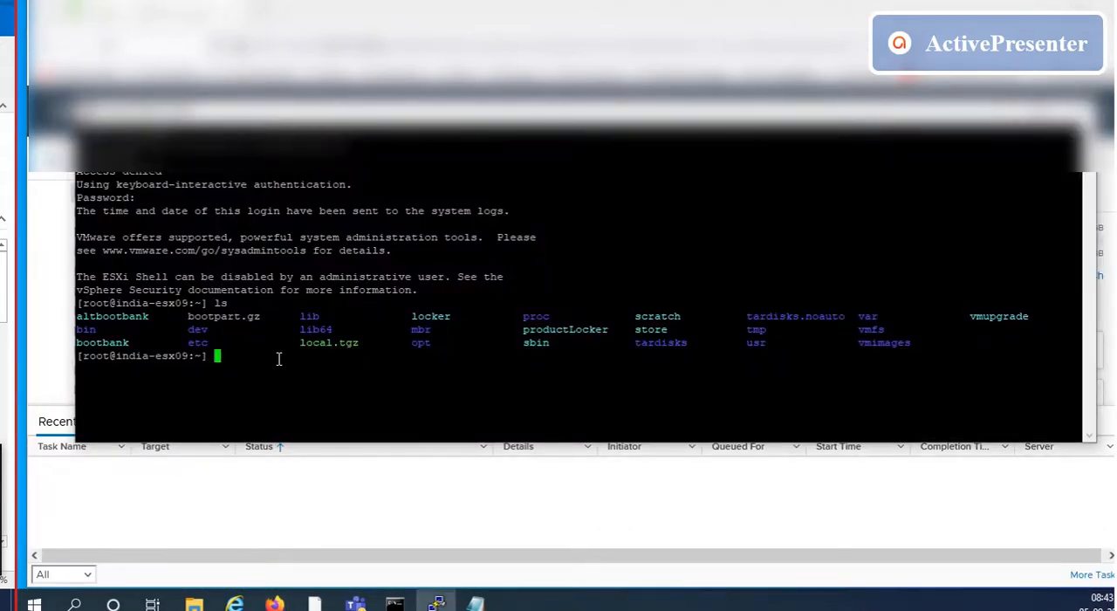
Compose esxcli software vib install -vd "/vmfs/volumes/ pointing at the uploaded bundle.
text(esx)
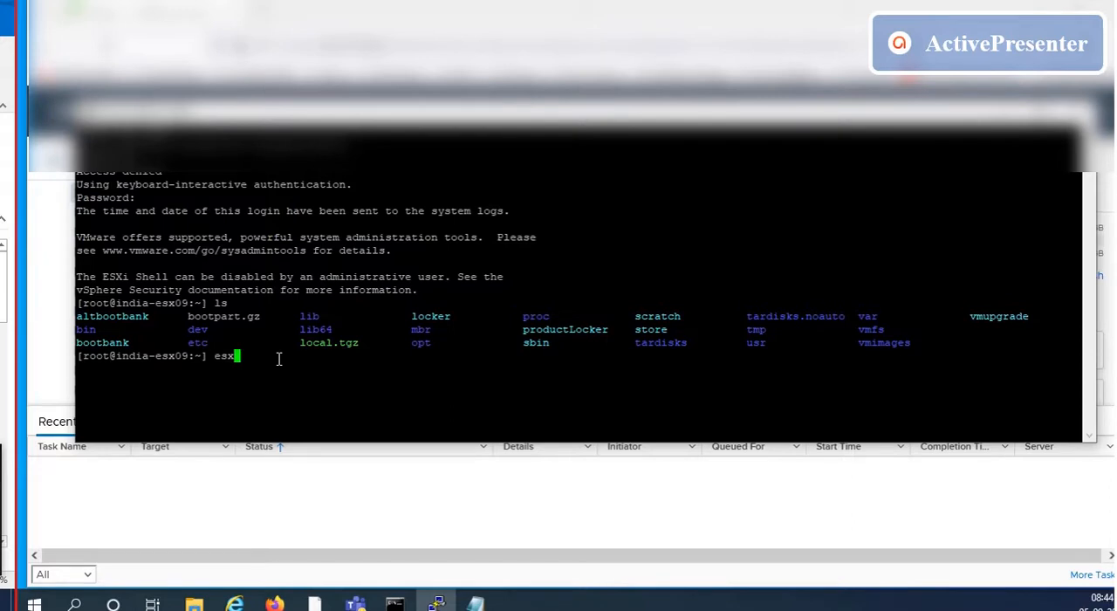
text(cli)
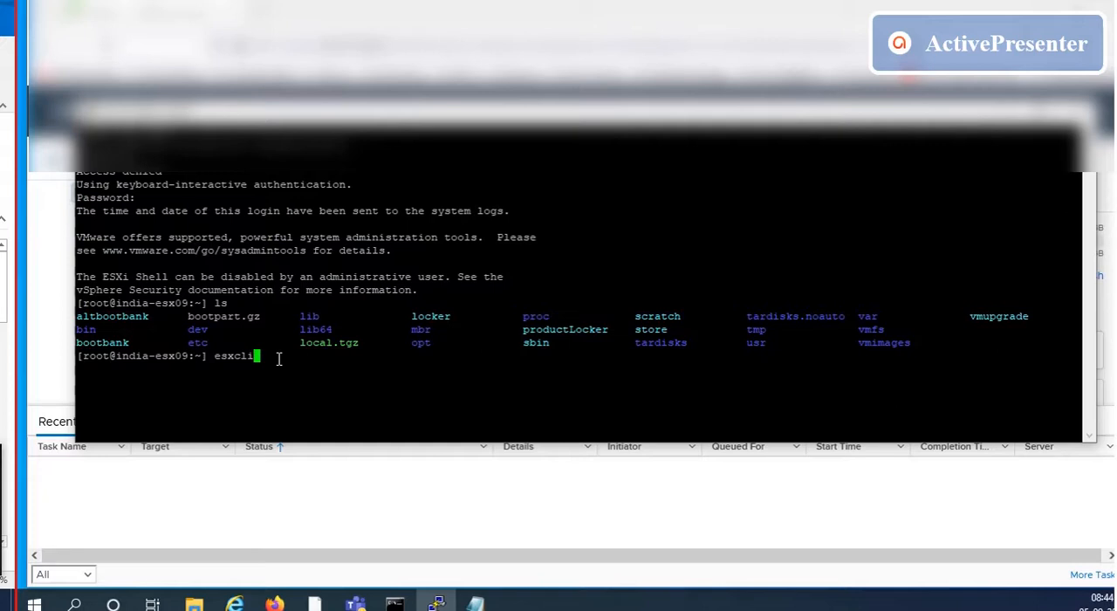
text(software)
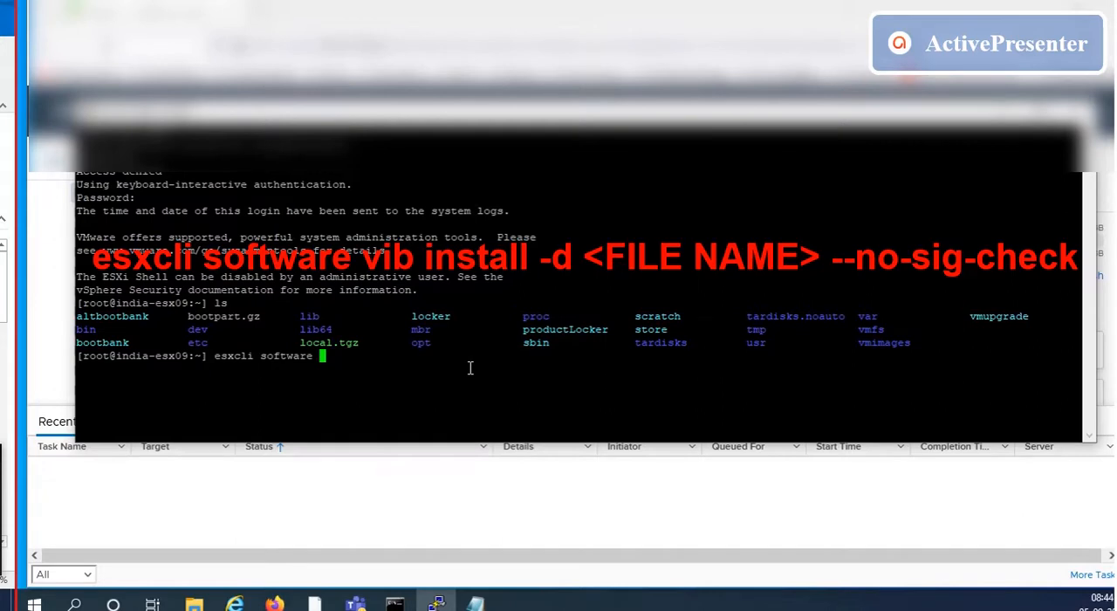
text(vib)
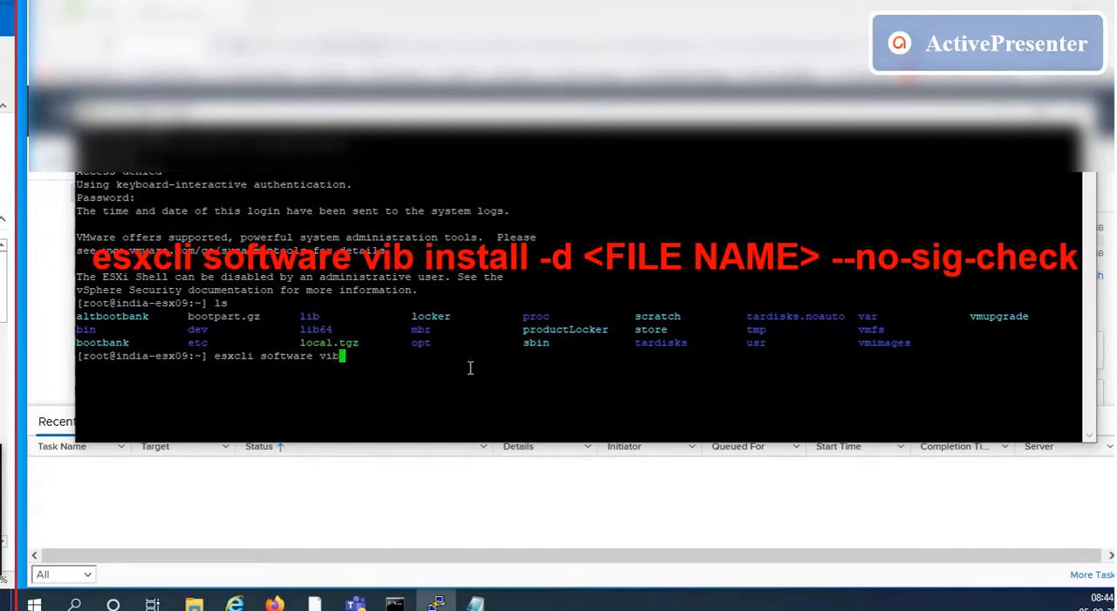
text(install)
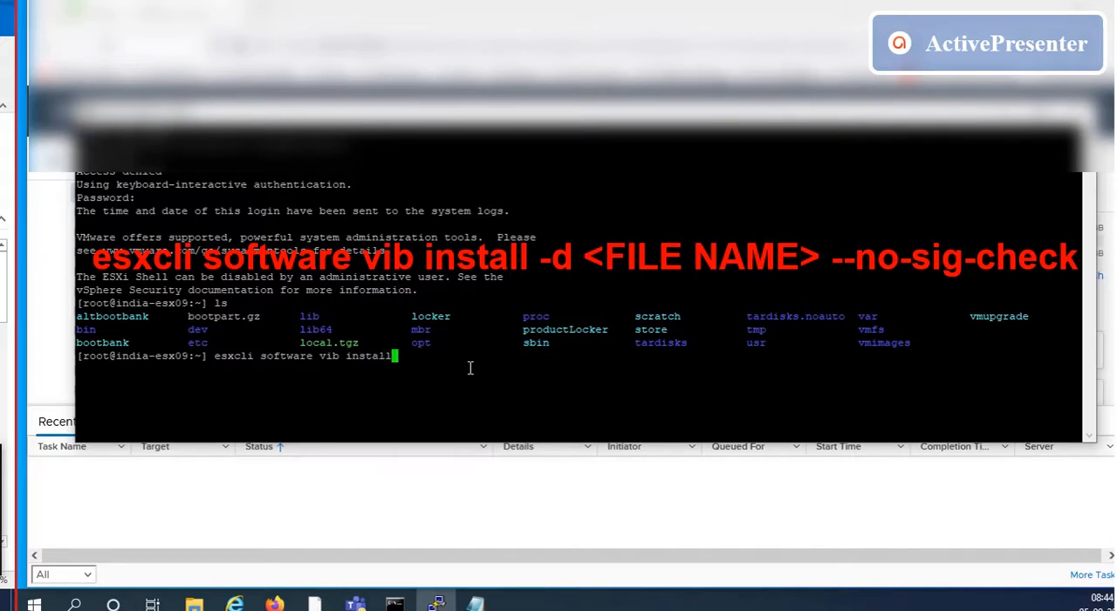
text(-)
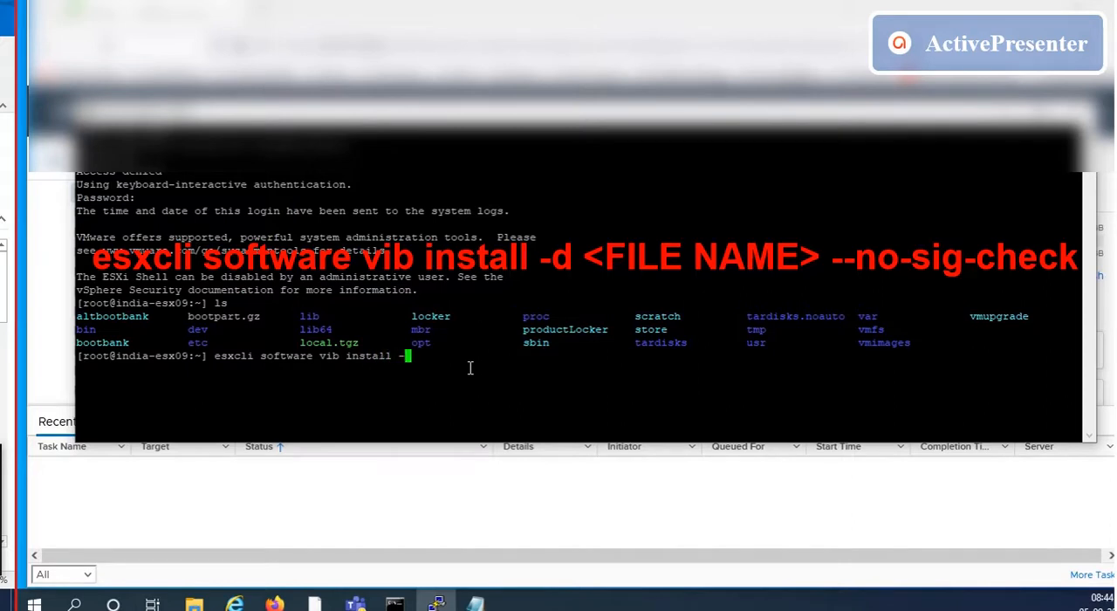
text(v)
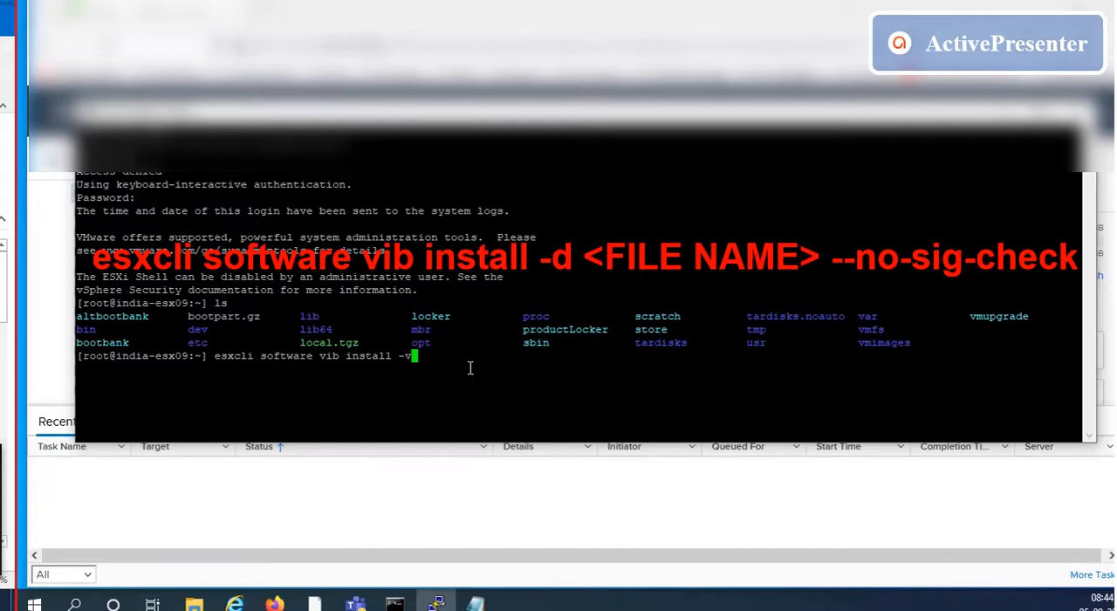
text(d)
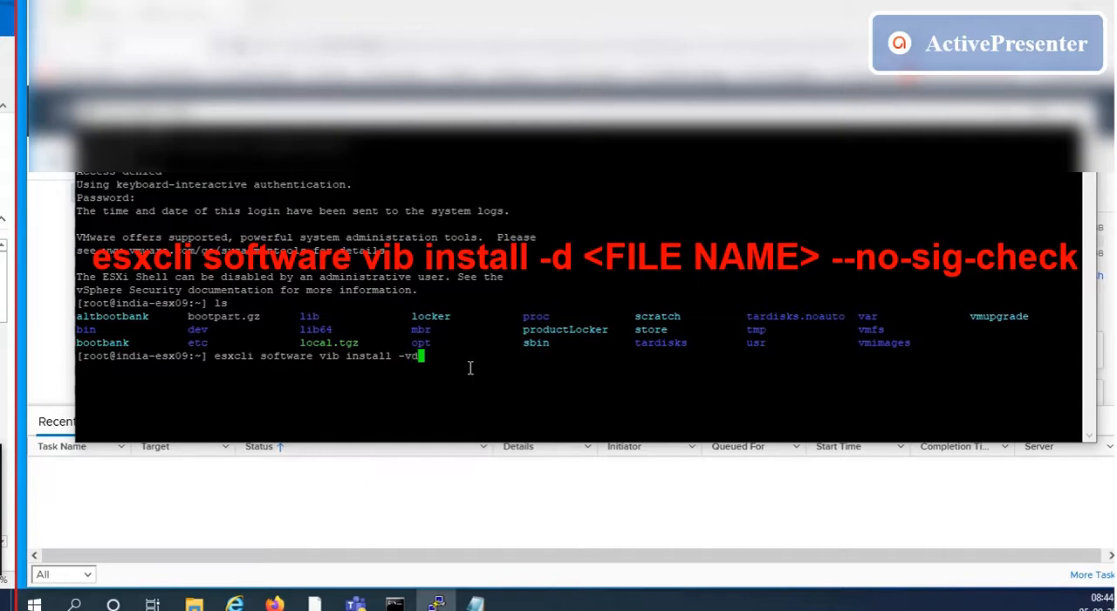
text(")
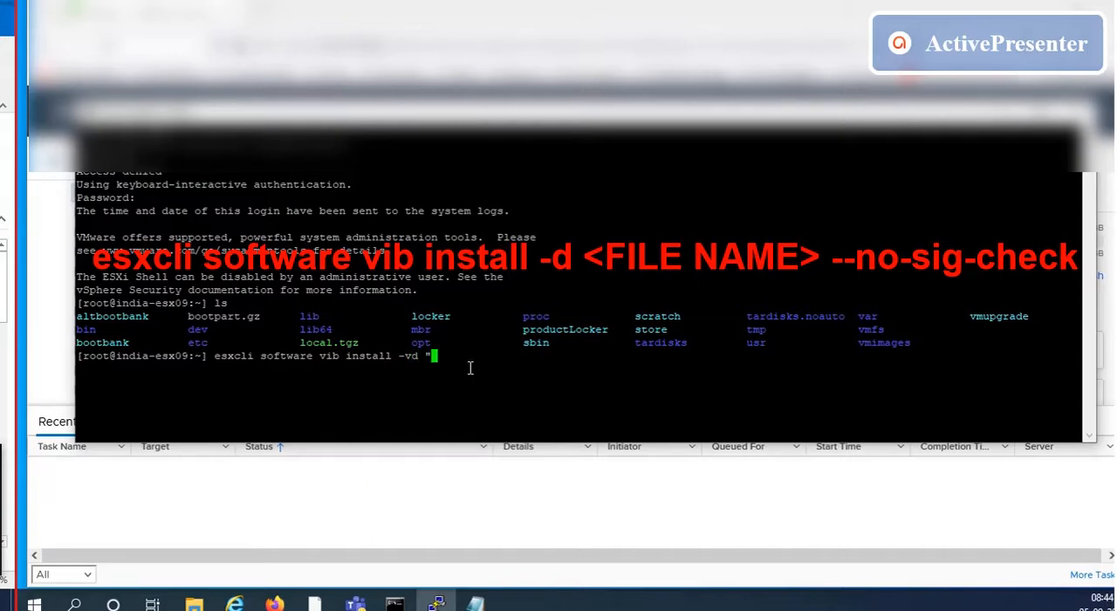
text(/vm)
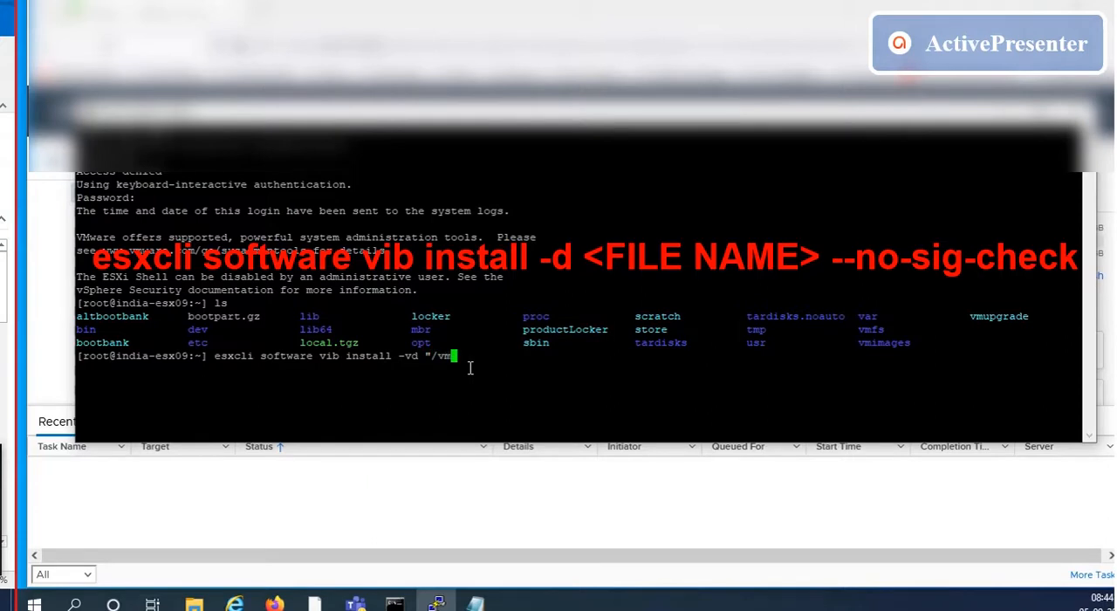
text(s/)
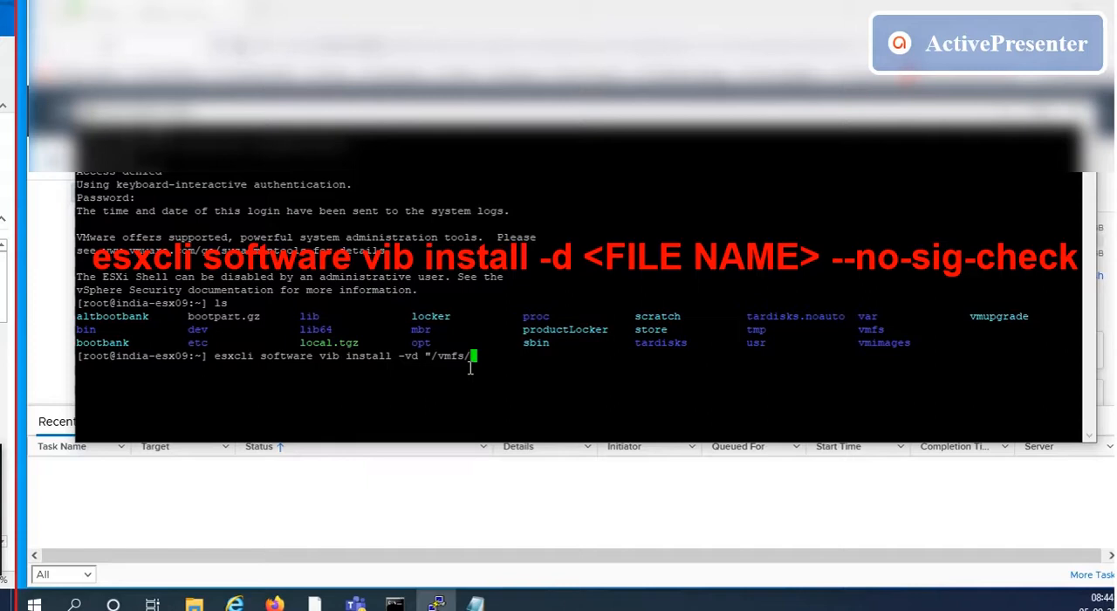
text(volumes/)
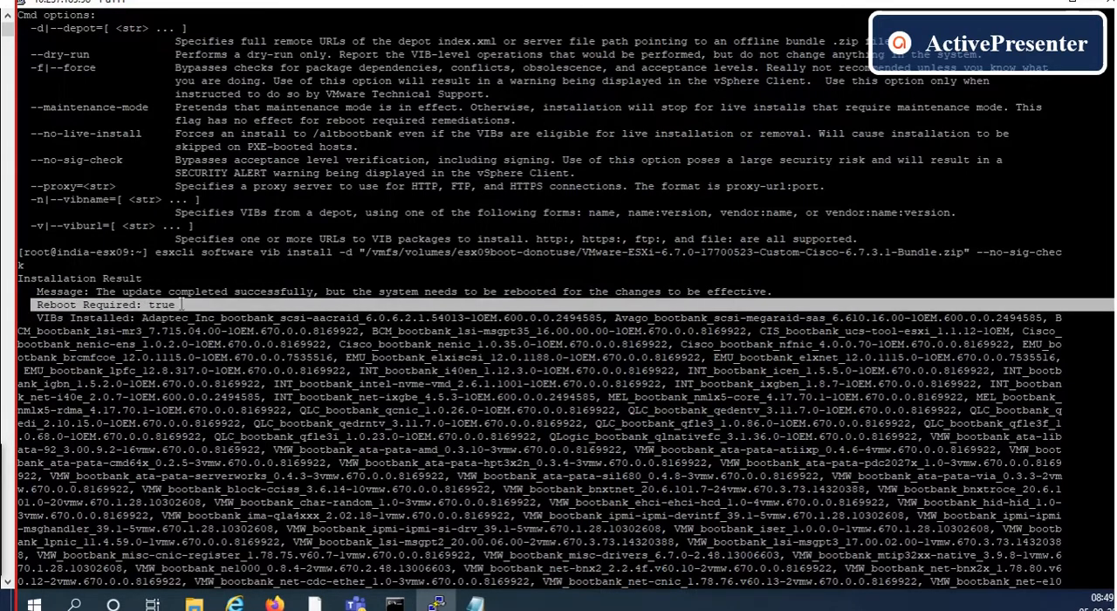
Review the install output listing removed VIBs and none skipped, reboot required.
scroll(down, 3)
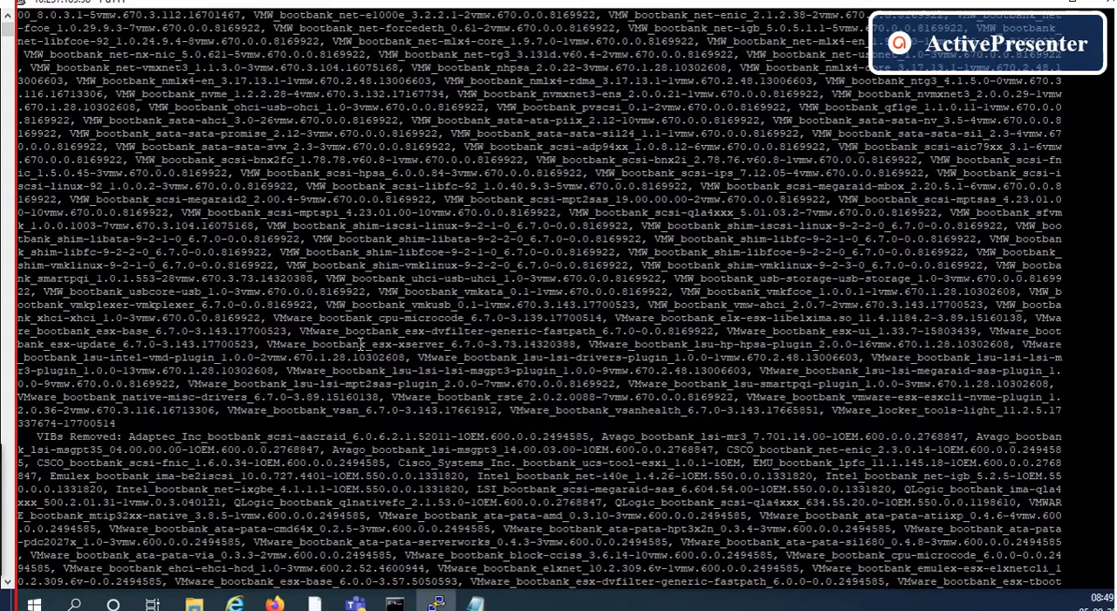
scroll(down, 3)
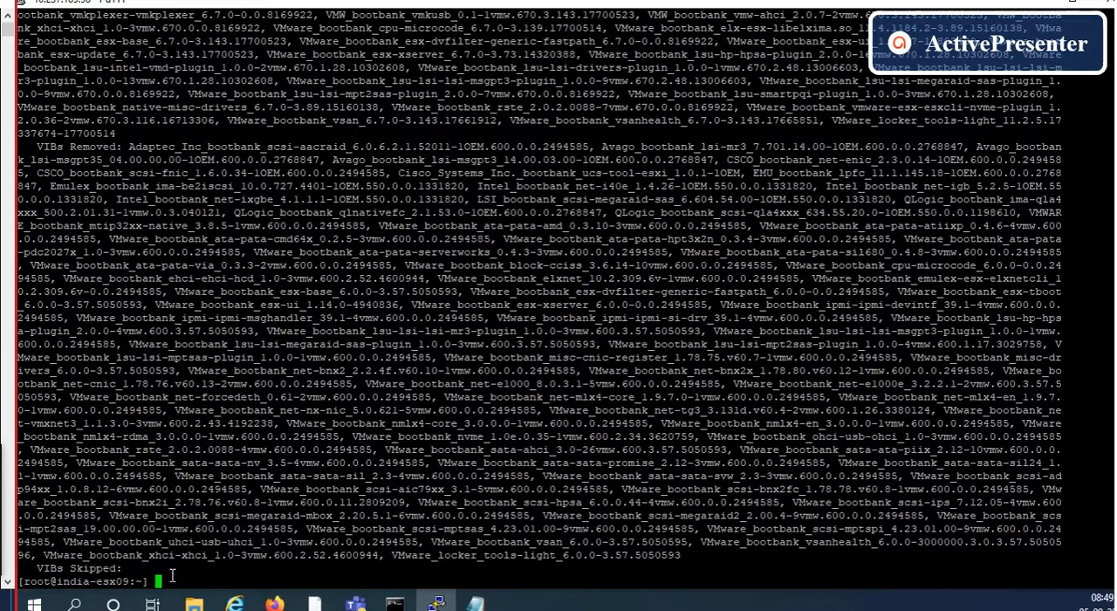
Run reboot at the ESXi shell to apply the upgrade.
text(reboot)
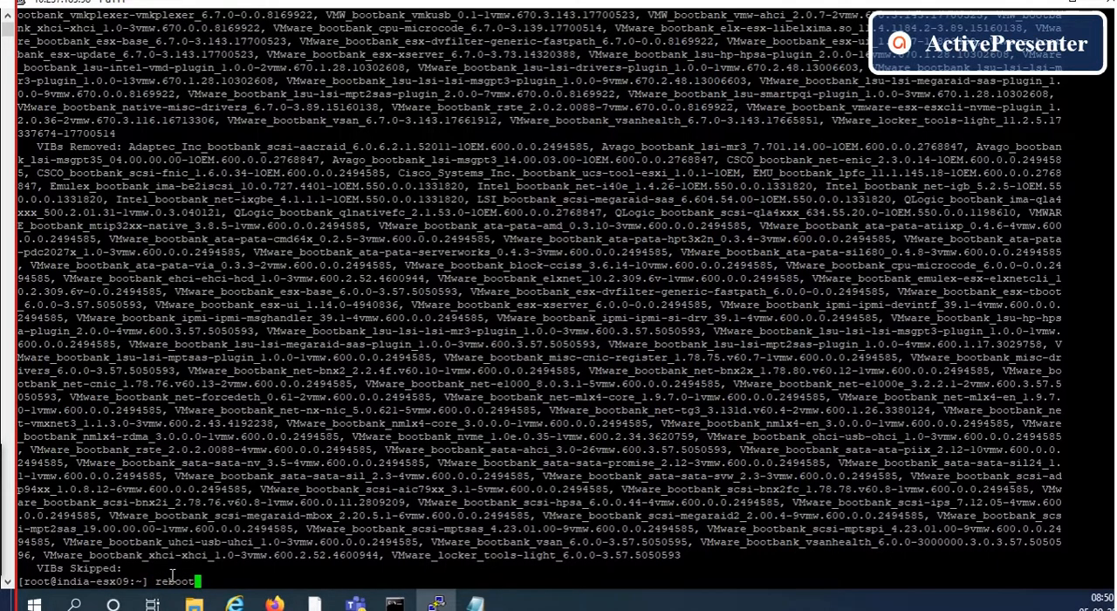
key(Return)
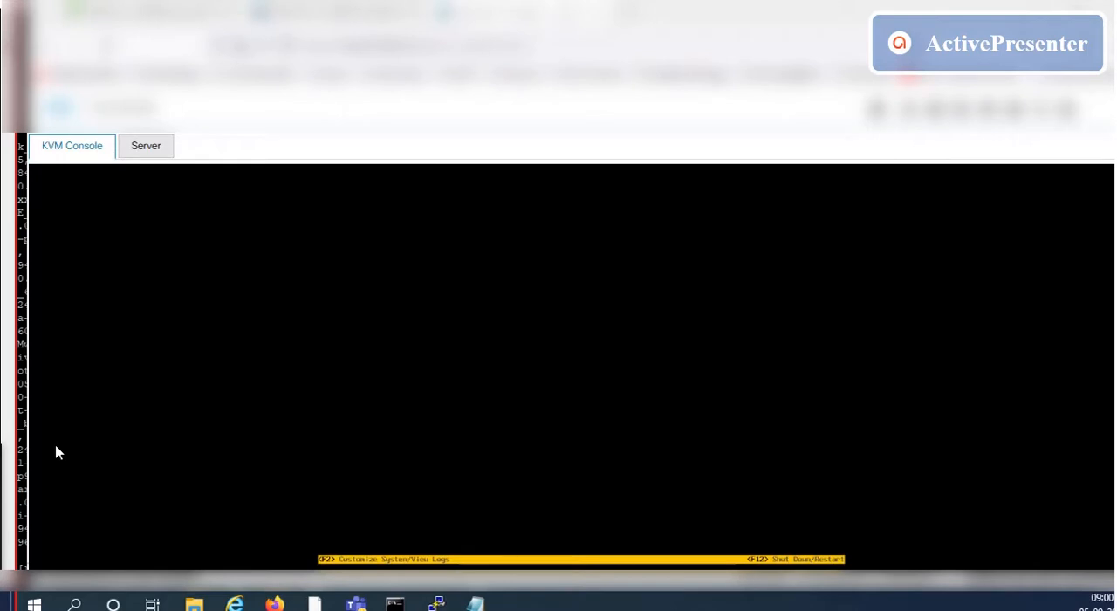
Switch to the KVM console to watch the host boot to the DCUI screen.
click(146, 146)
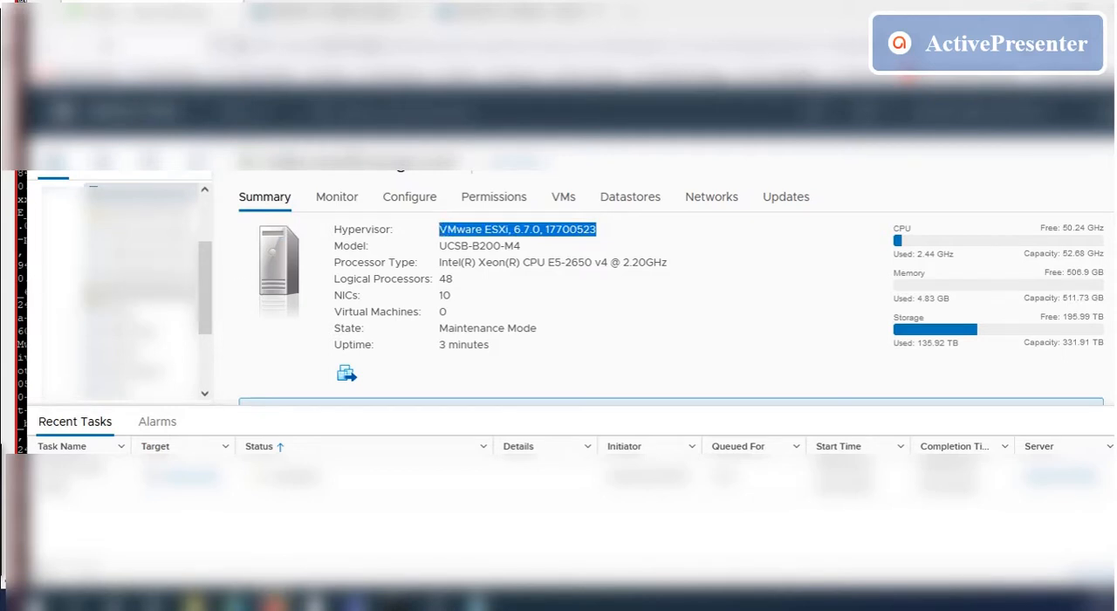
mouse_move(510, 293)
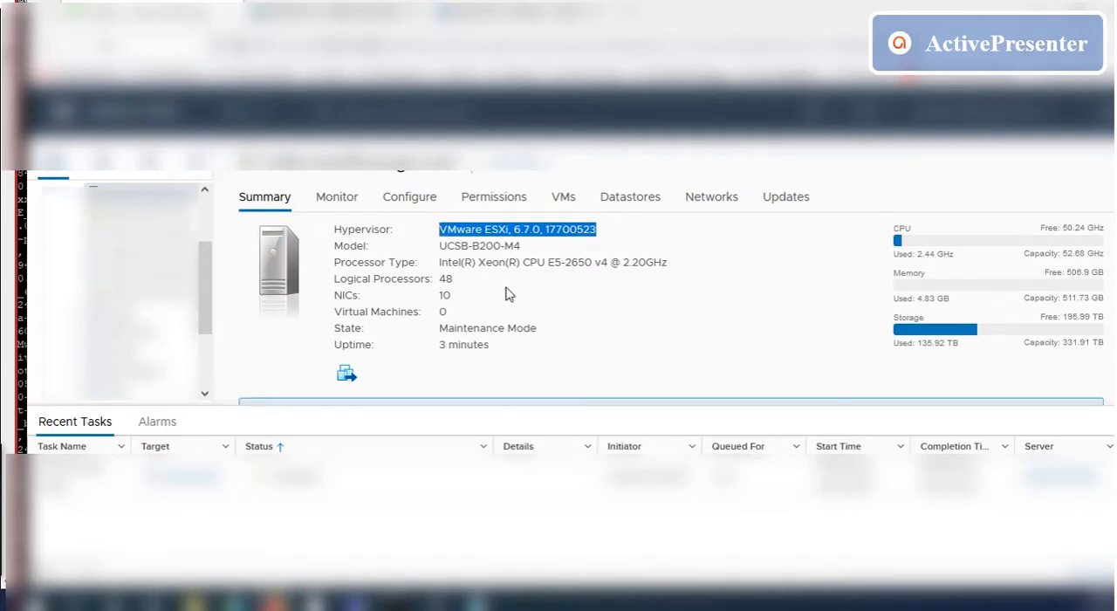